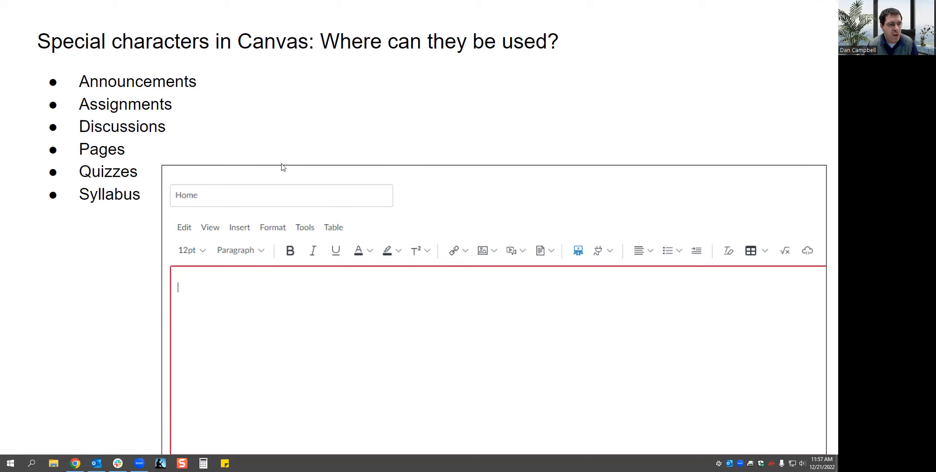
pyautogui.moveTo(98, 223)
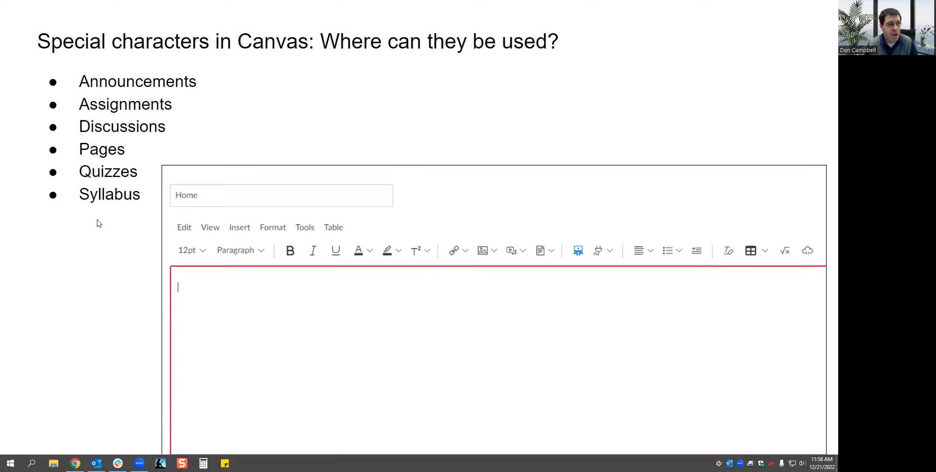
pyautogui.moveTo(80, 240)
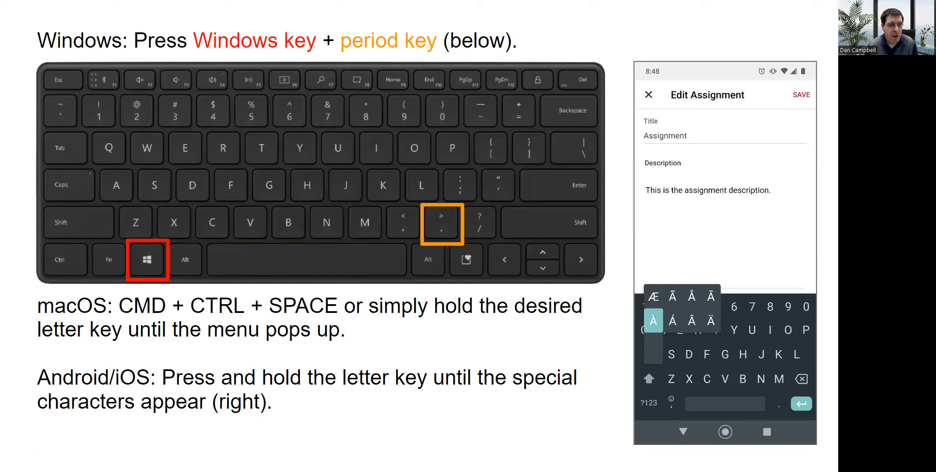
pyautogui.moveTo(201, 245)
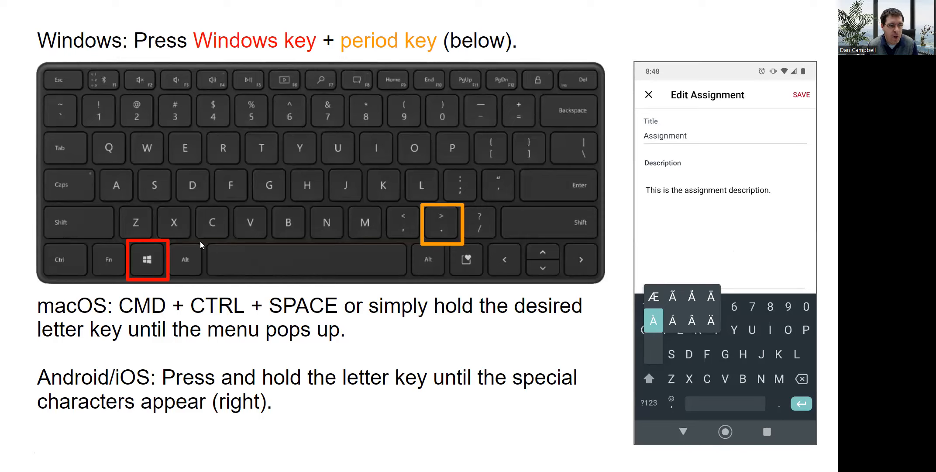
pyautogui.moveTo(180, 213)
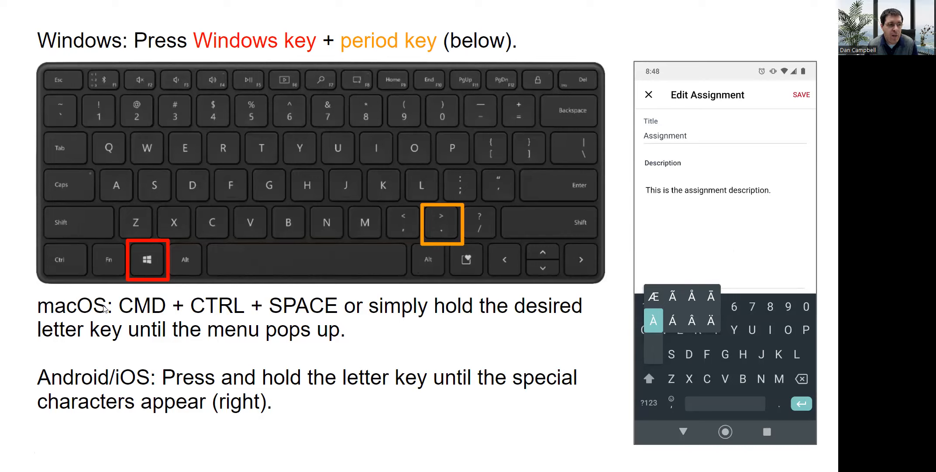
pyautogui.moveTo(21, 291)
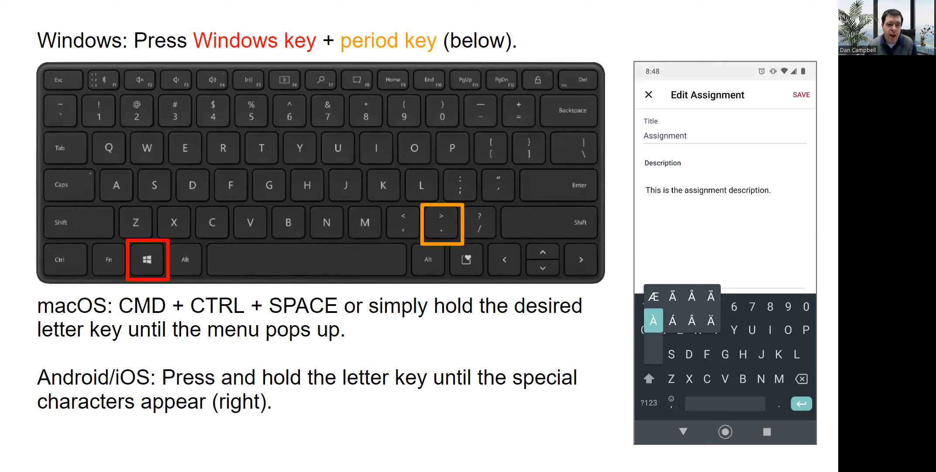
pyautogui.moveTo(661, 360)
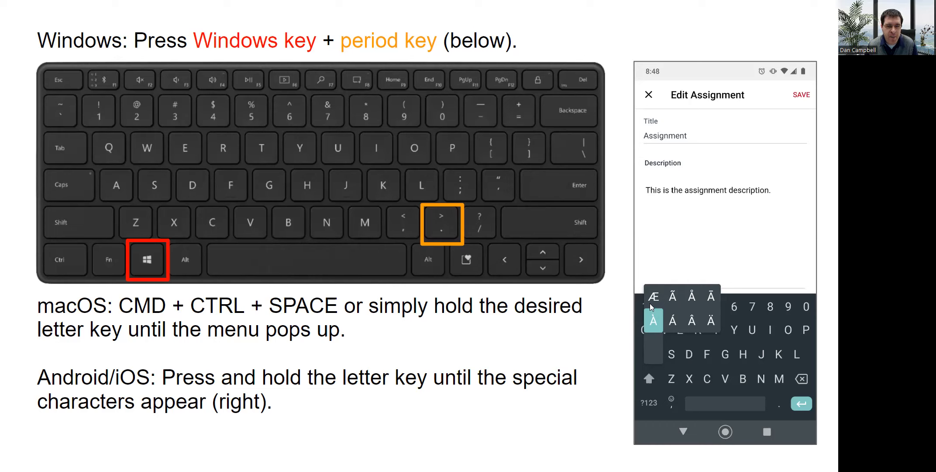
pyautogui.moveTo(709, 327)
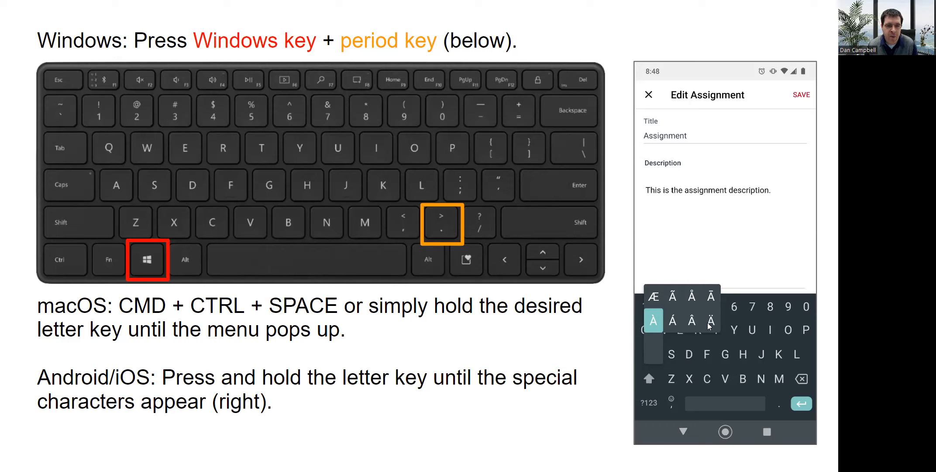
pyautogui.moveTo(650, 354)
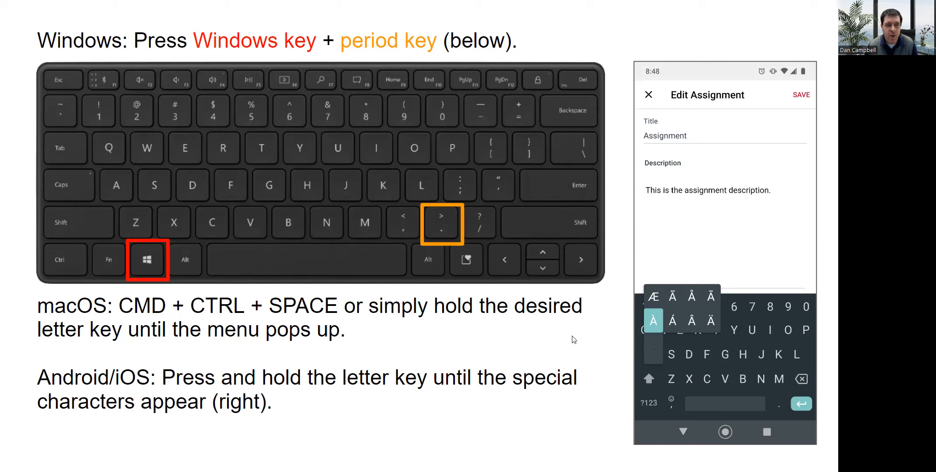
pyautogui.moveTo(611, 335)
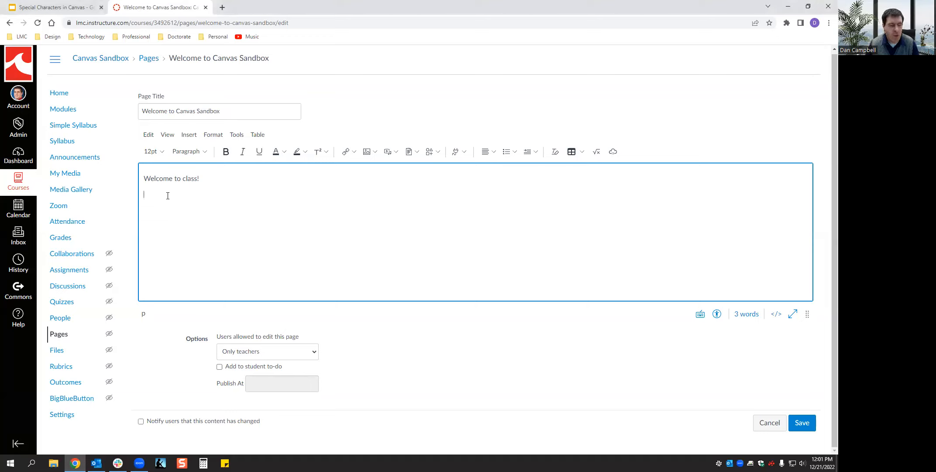
# - Bring up the Windows emoji picker on the empty line beneath 'Welcome to class!' with Win+period
pyautogui.press('win+.')
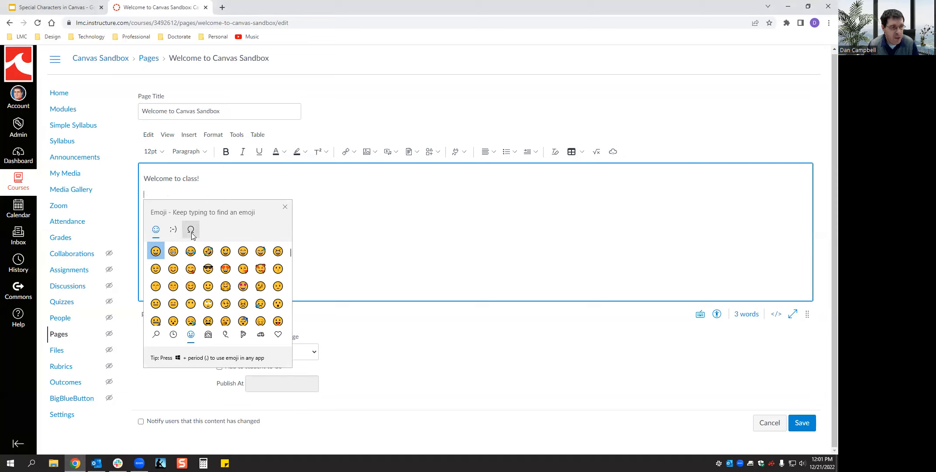
pyautogui.moveTo(155, 229)
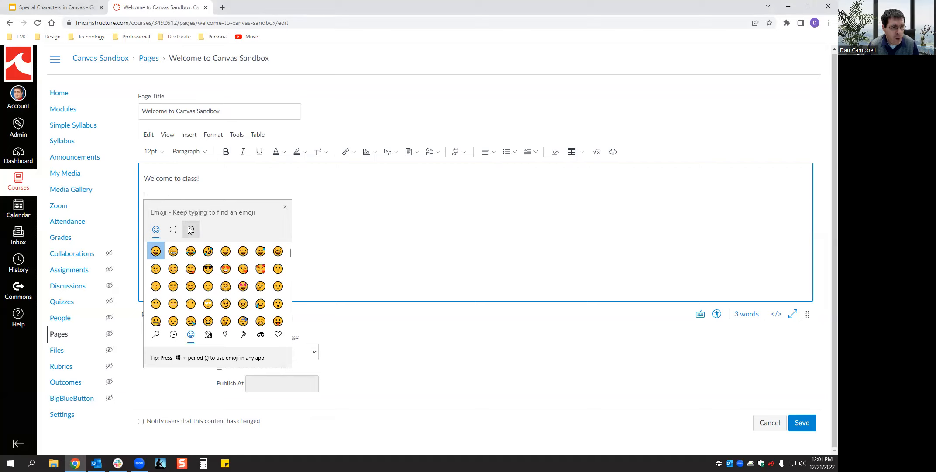
pyautogui.moveTo(209, 226)
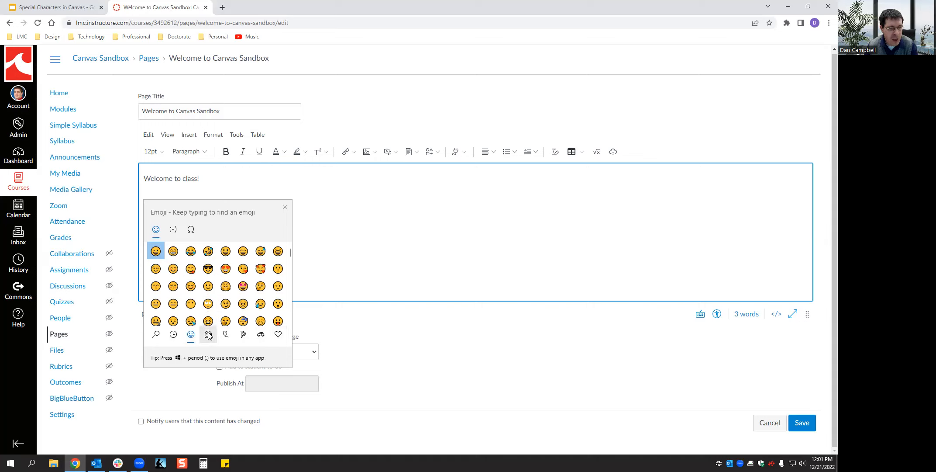
pyautogui.moveTo(208, 335)
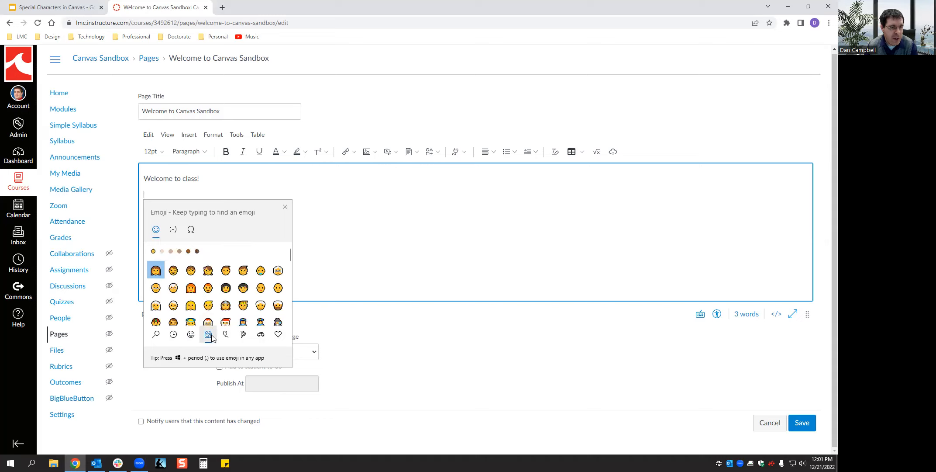
# - Browse the emoji picker through the food category to the travel and vehicle emoji
pyautogui.click(242, 334)
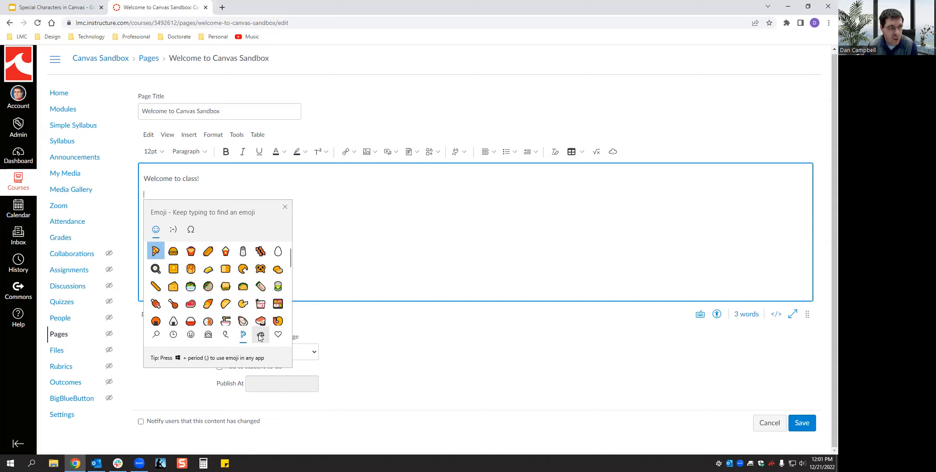
pyautogui.click(190, 334)
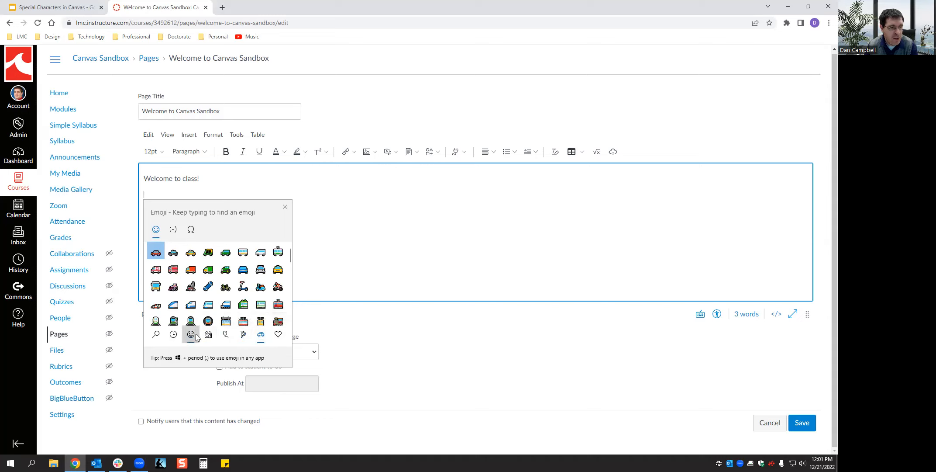
pyautogui.click(190, 334)
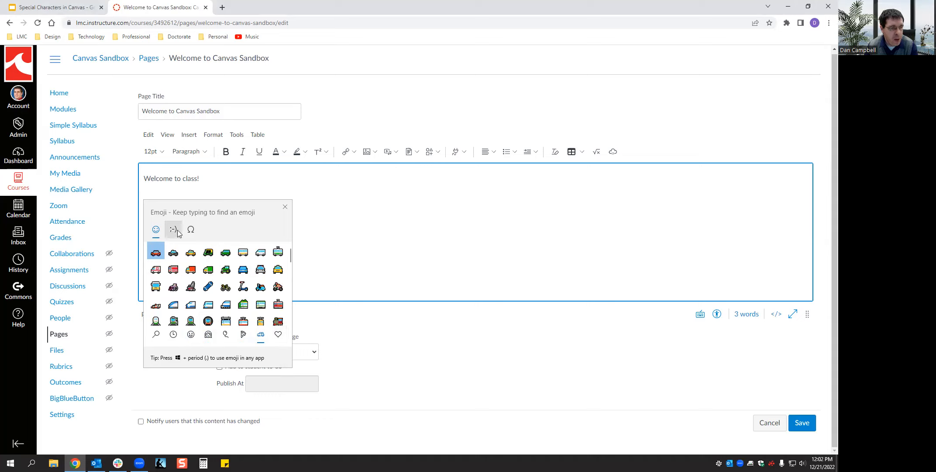
# - Switch the picker to kaomoji text faces, view the sad faces, then move to the Symbols list
pyautogui.click(173, 230)
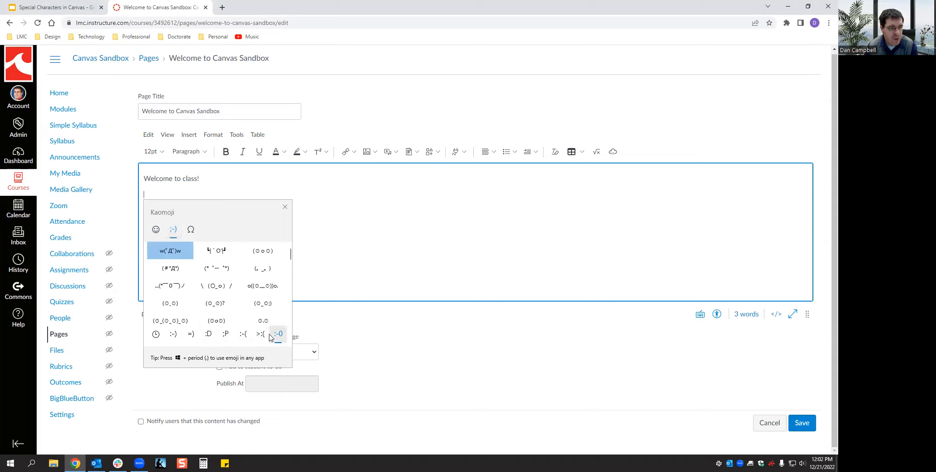
pyautogui.click(190, 229)
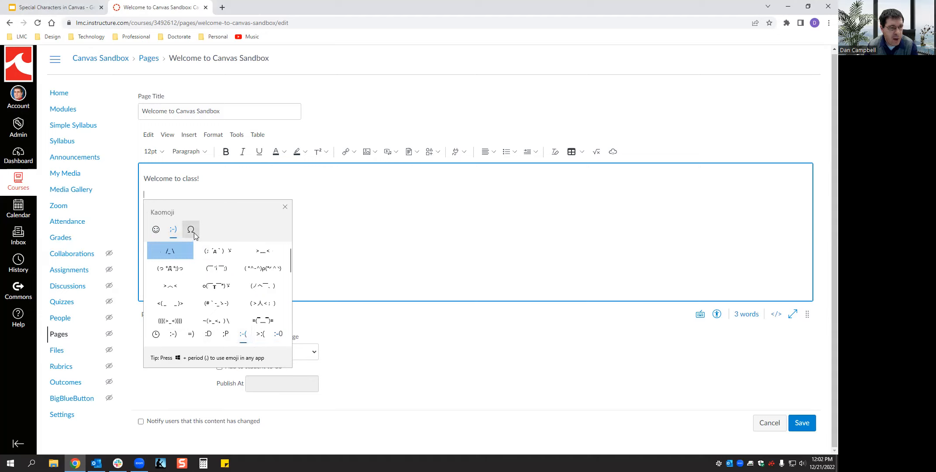
pyautogui.click(190, 229)
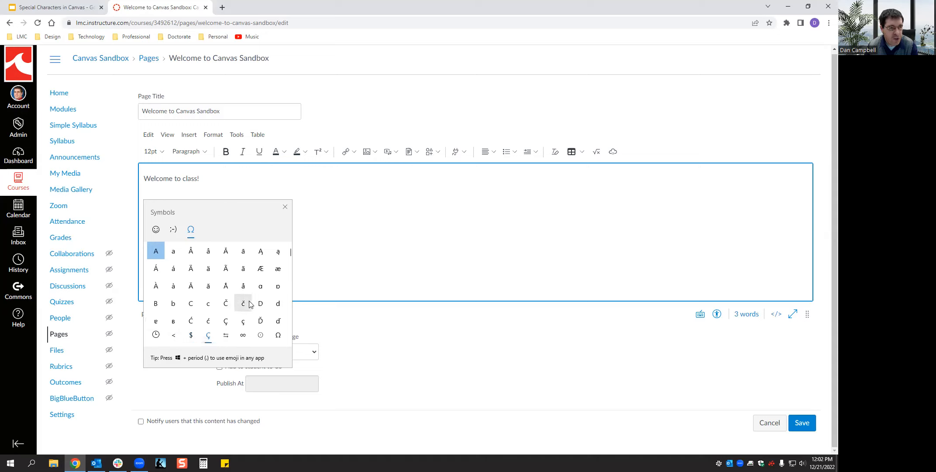
pyautogui.moveTo(225, 286)
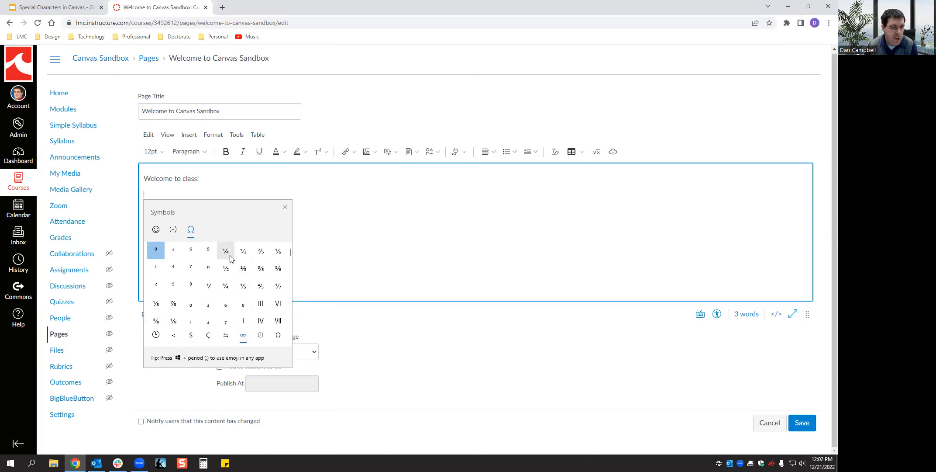
# - Browse the symbol sets including Greek letters, then return the picker to the Emoji tab
pyautogui.scroll(-3)
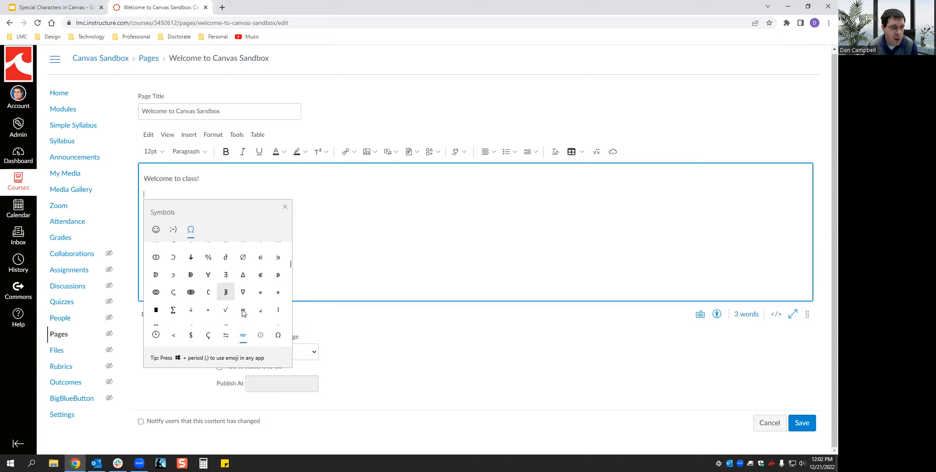
pyautogui.scroll(-3)
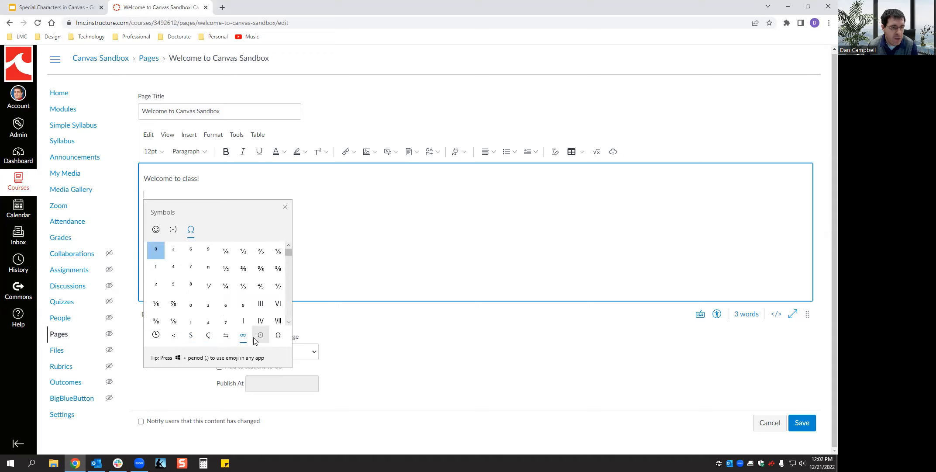
pyautogui.click(259, 335)
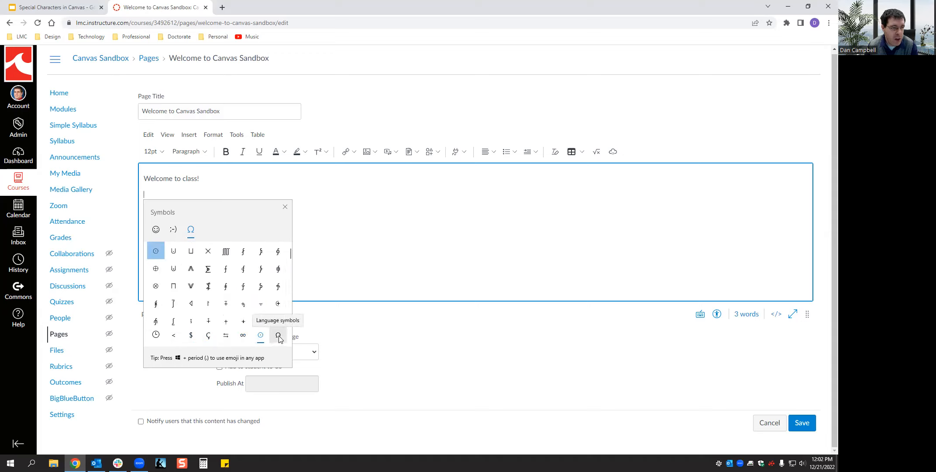
pyautogui.click(278, 335)
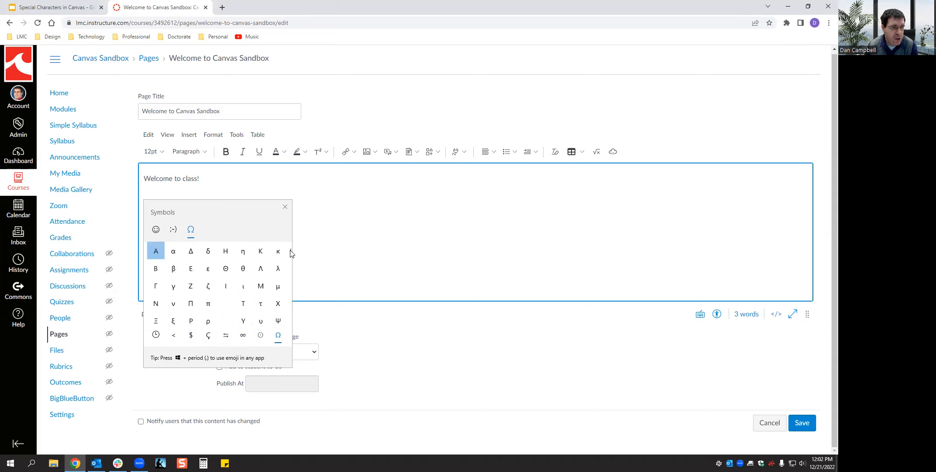
pyautogui.scroll(-3)
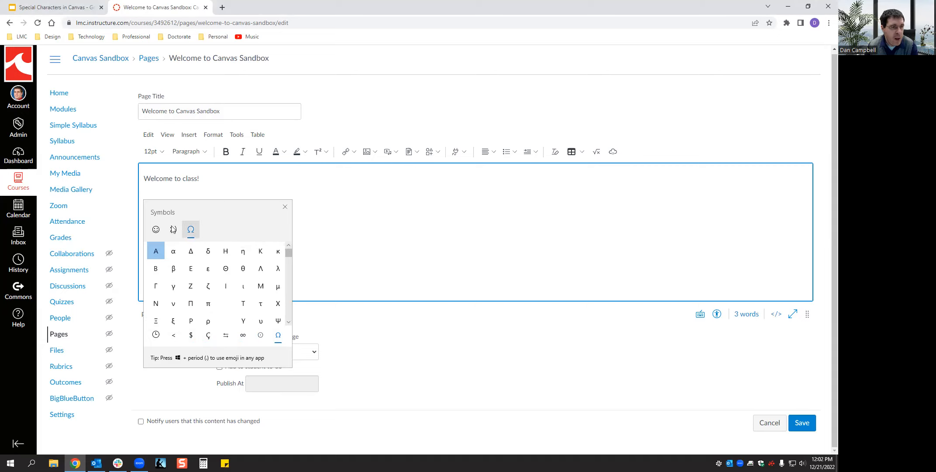
pyautogui.click(156, 229)
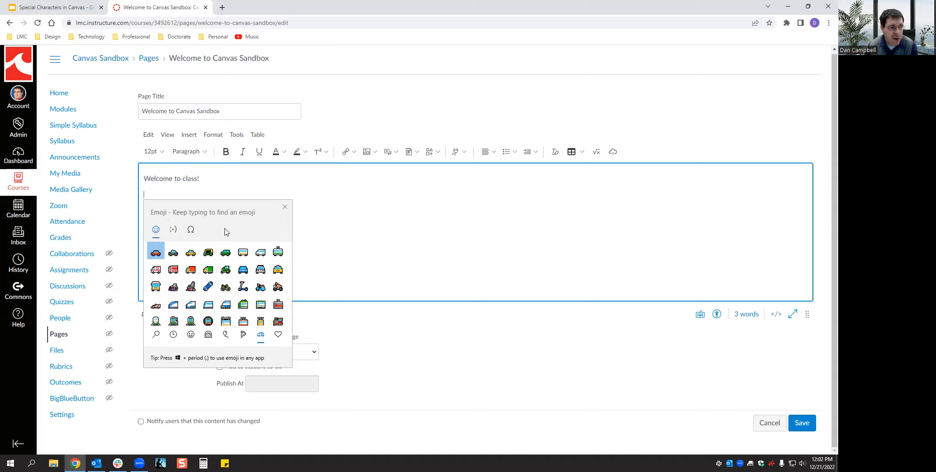
pyautogui.moveTo(173, 304)
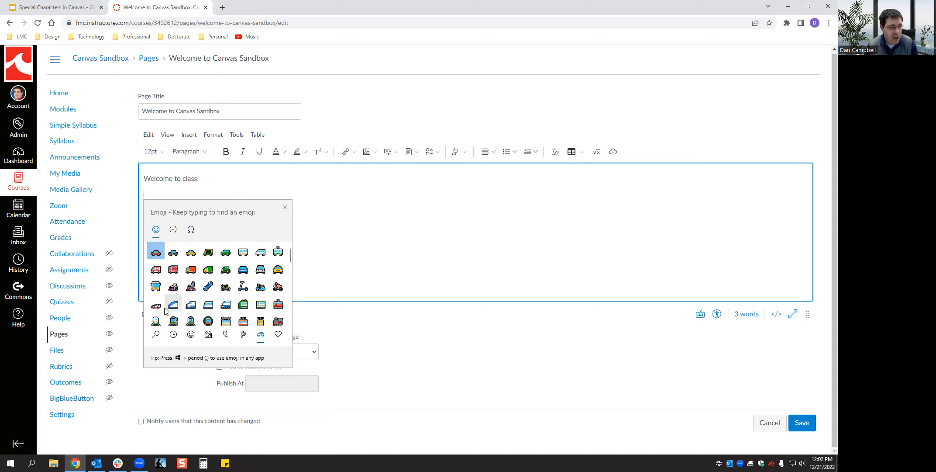
pyautogui.moveTo(155, 333)
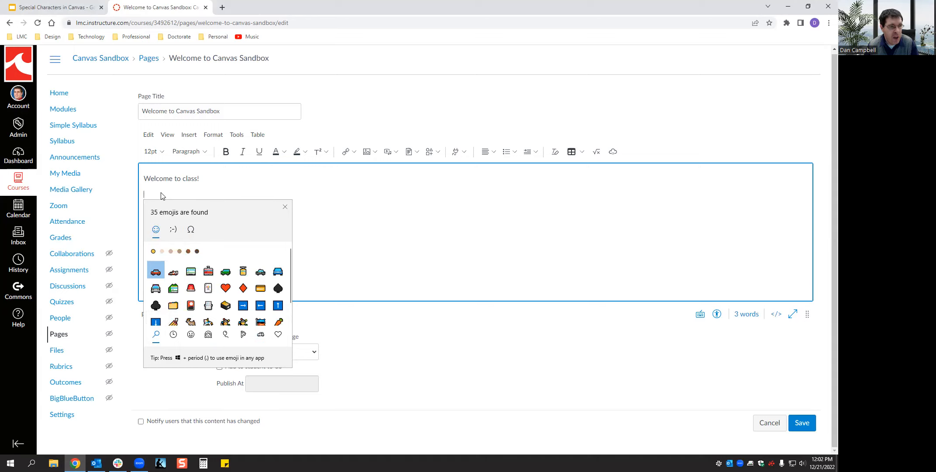
pyautogui.moveTo(466, 269)
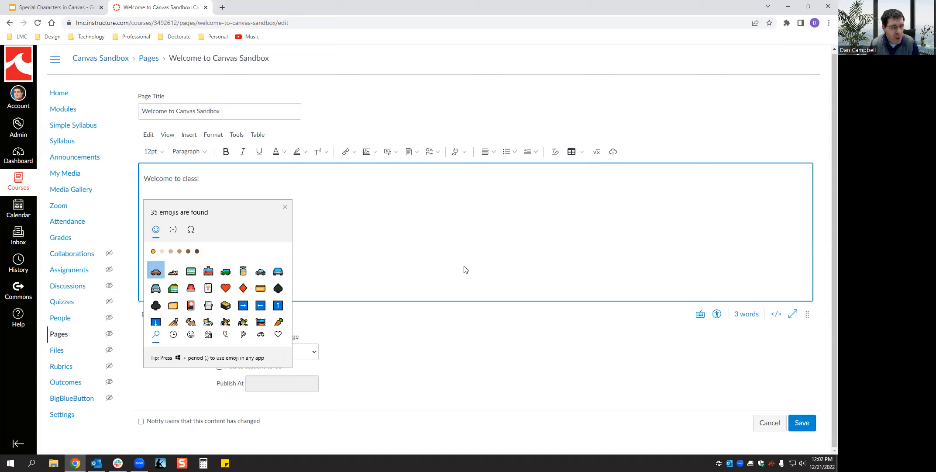
# - Filter the picker with 'car', insert the tram car emoji below the text, and close the picker
pyautogui.write('car')
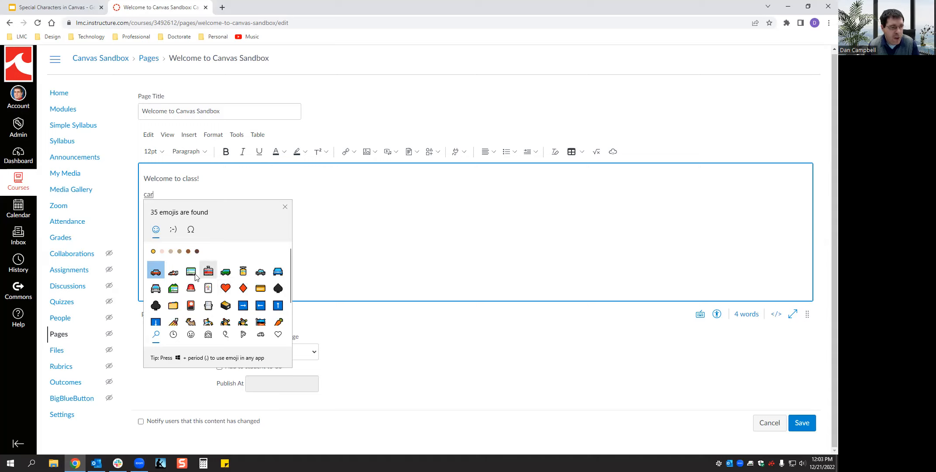
pyautogui.moveTo(155, 273)
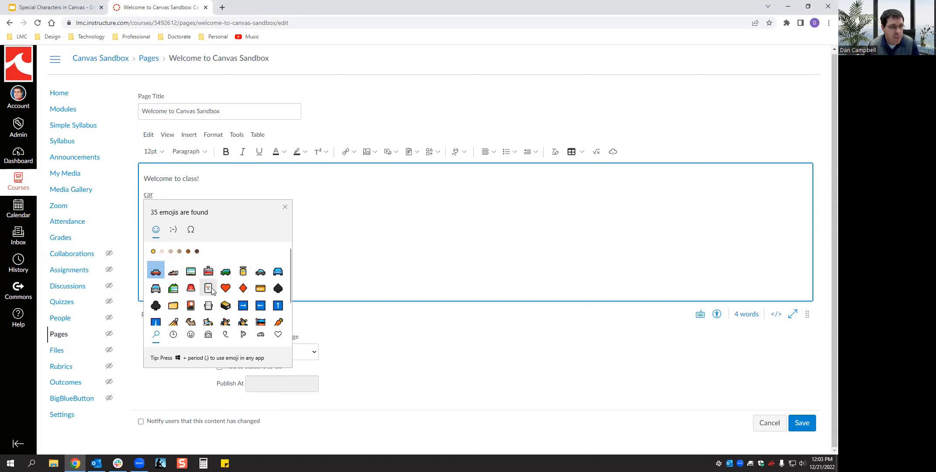
pyautogui.moveTo(208, 271)
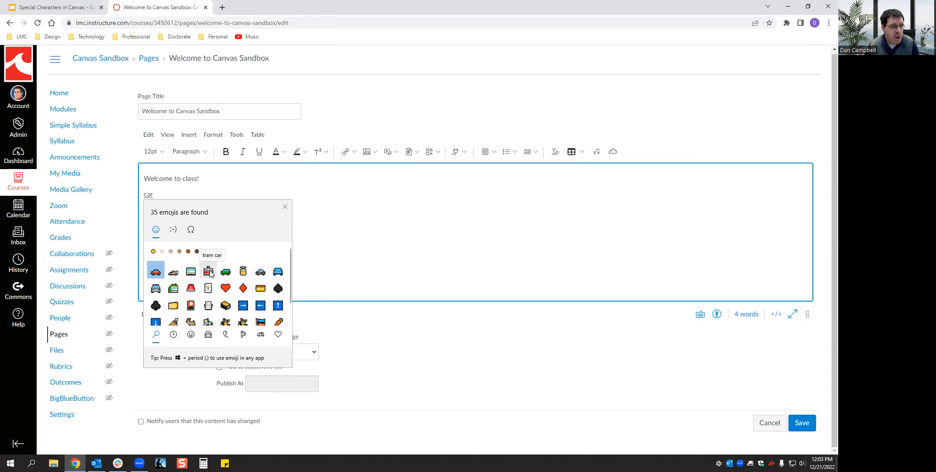
pyautogui.click(208, 270)
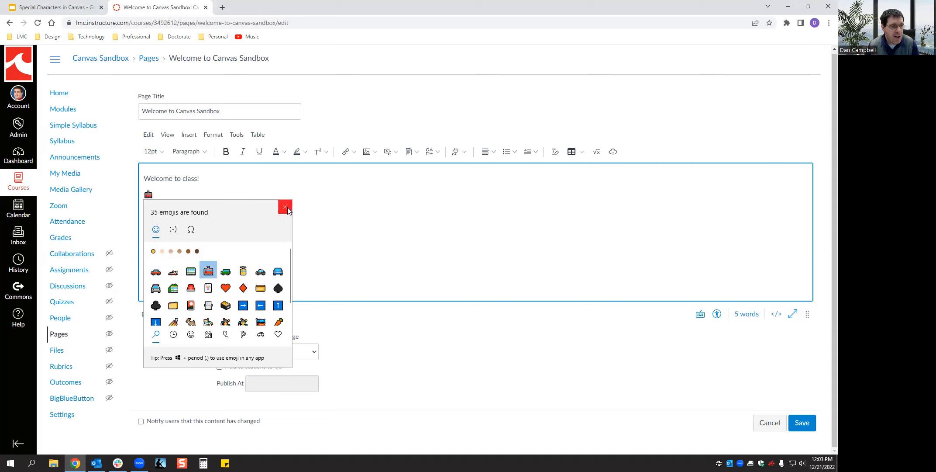
pyautogui.click(285, 207)
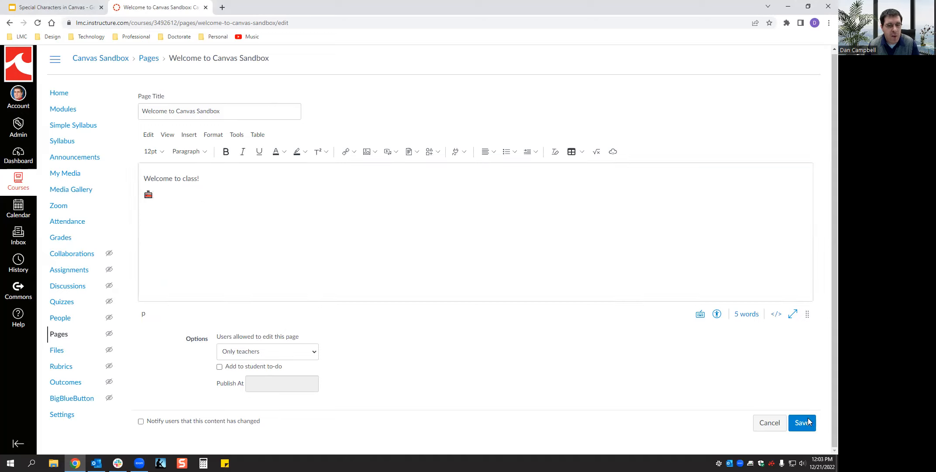
# - Save the Welcome to Canvas Sandbox page with the text and tram car emoji
pyautogui.click(802, 423)
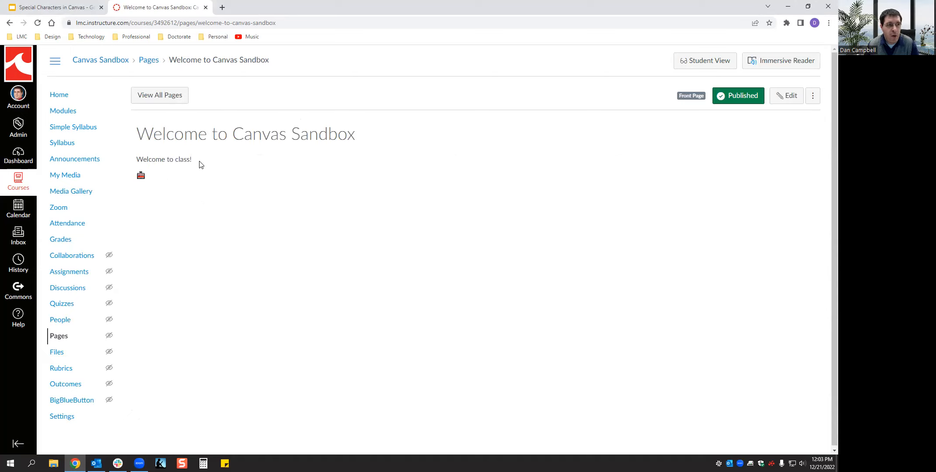
pyautogui.moveTo(180, 171)
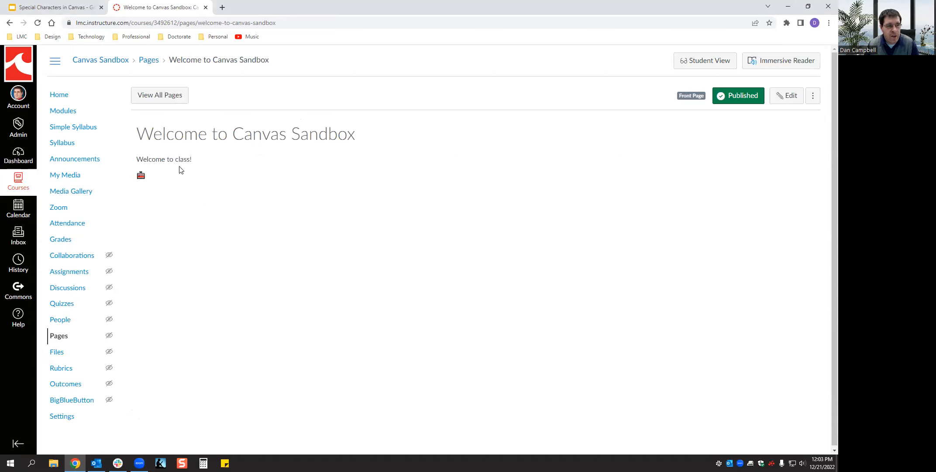
pyautogui.moveTo(428, 157)
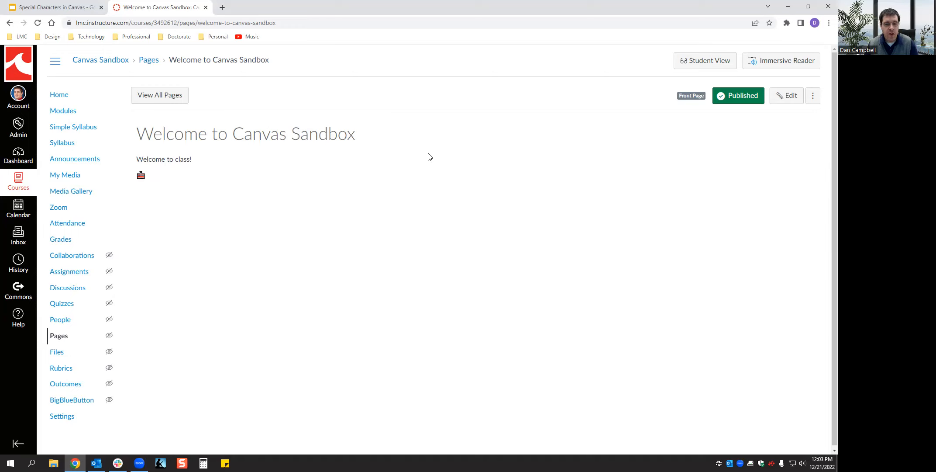